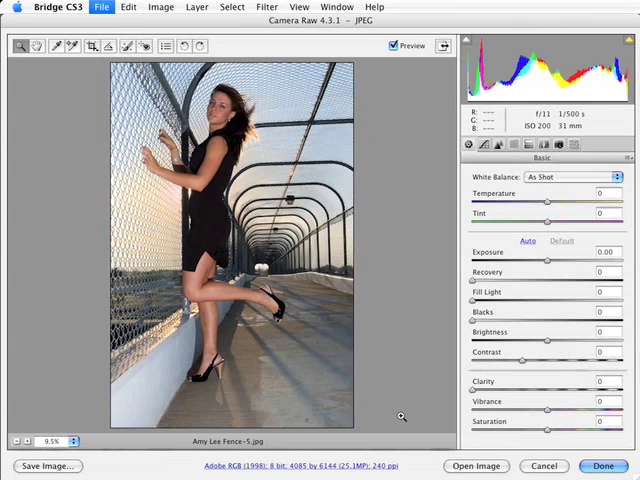
mouse_move(514, 330)
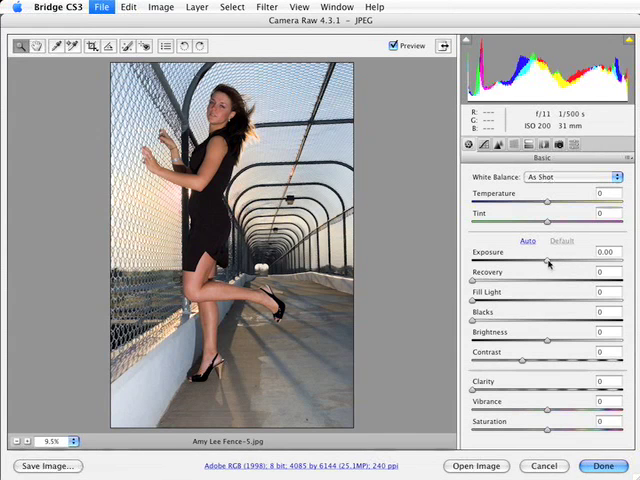
Set Exposure +0.25, Fill Light 5, Blacks 4 and Clarity 50 in the Basic tab
drag(548, 257, 553, 257)
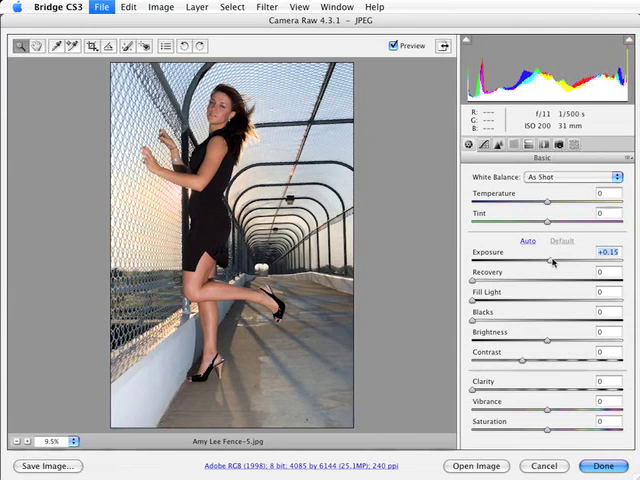
drag(548, 258, 552, 258)
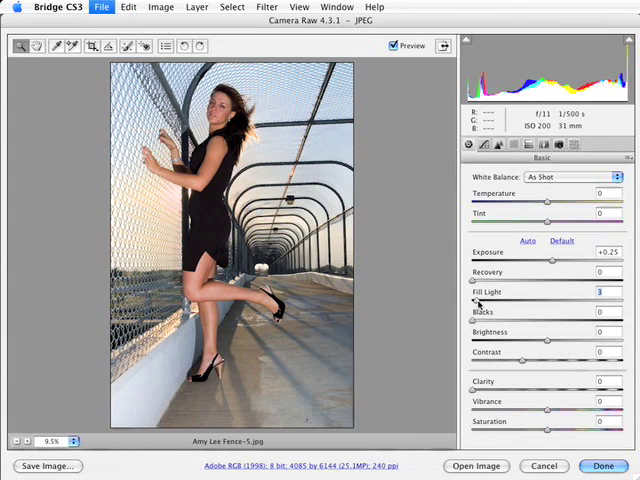
drag(460, 301, 490, 301)
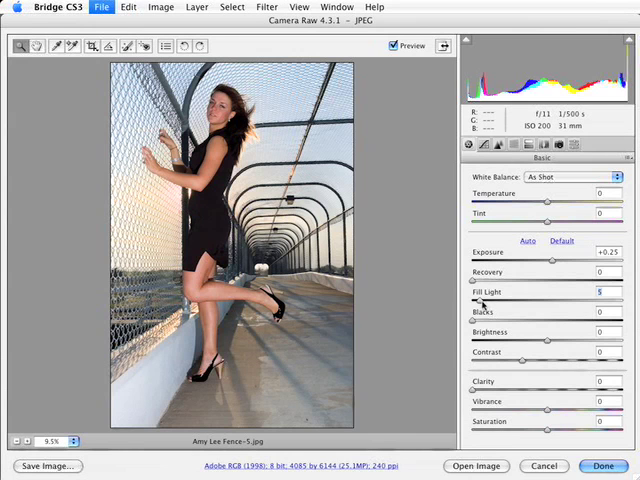
drag(487, 319, 493, 319)
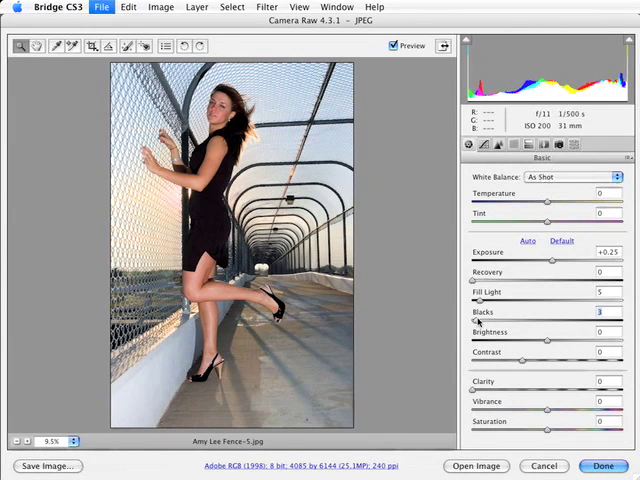
drag(478, 323, 482, 323)
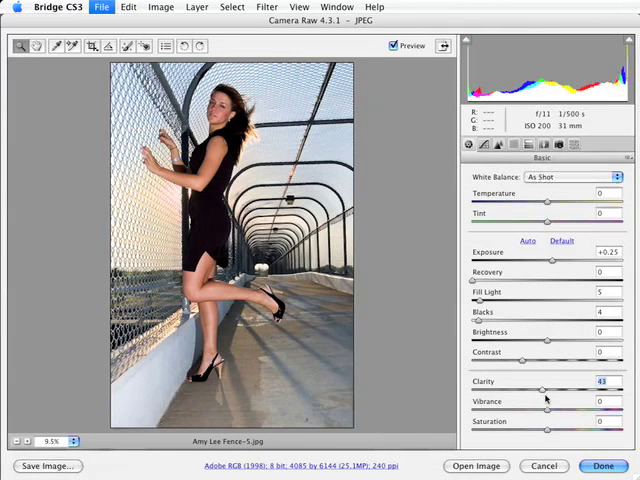
drag(542, 390, 550, 390)
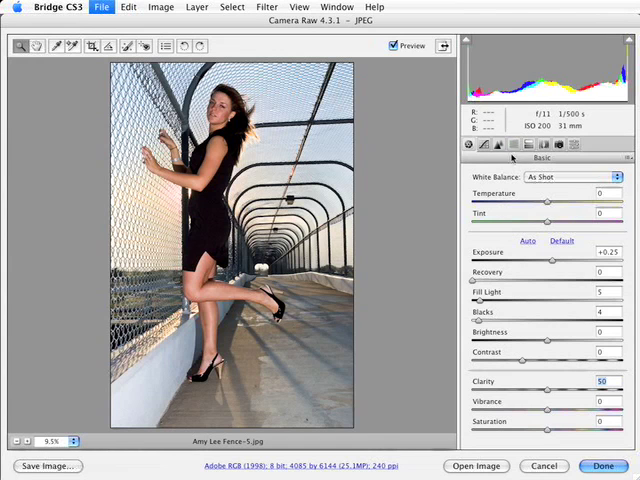
mouse_move(514, 145)
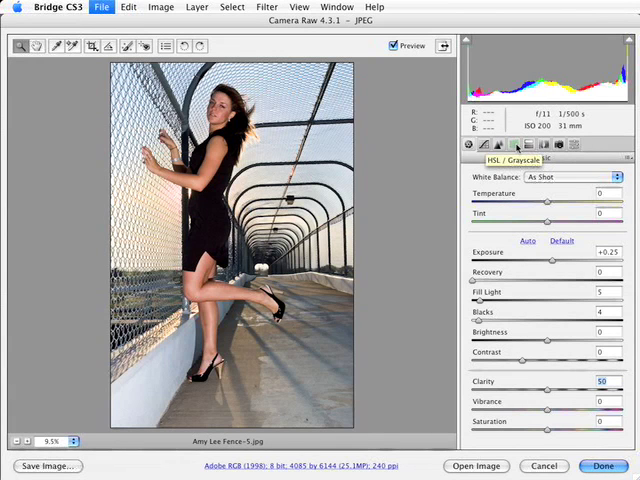
Convert to Grayscale in HSL/Grayscale and adjust the Reds and Oranges grayscale mix sliders
click(516, 145)
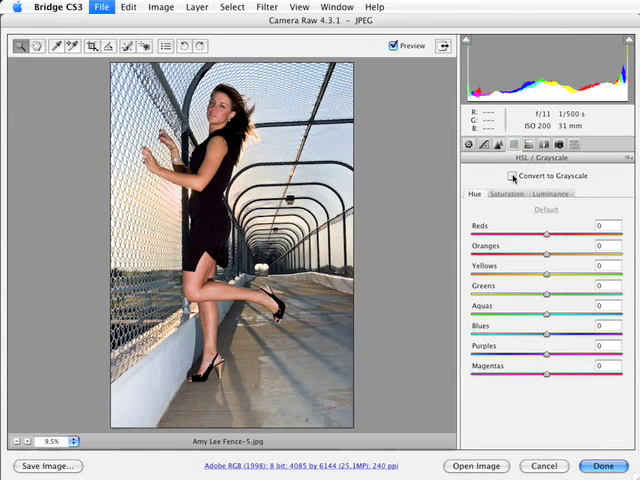
click(511, 176)
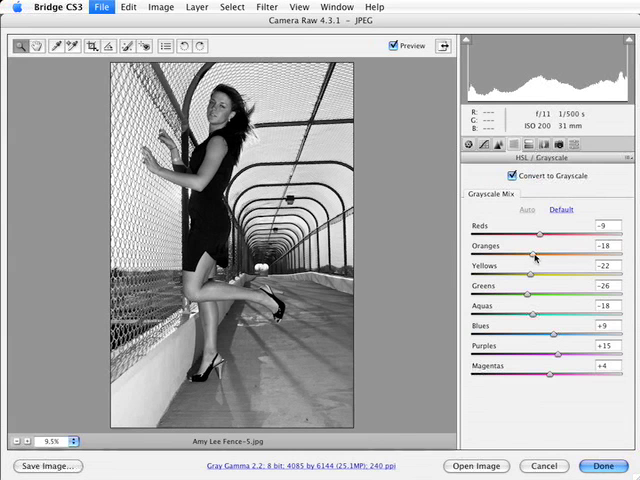
drag(533, 256, 540, 256)
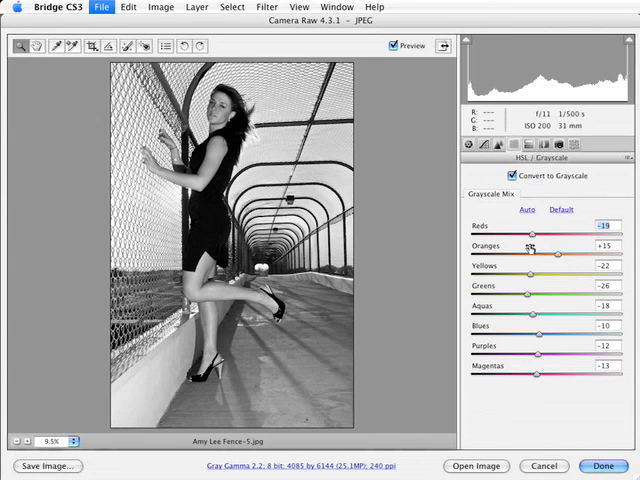
drag(534, 294, 521, 294)
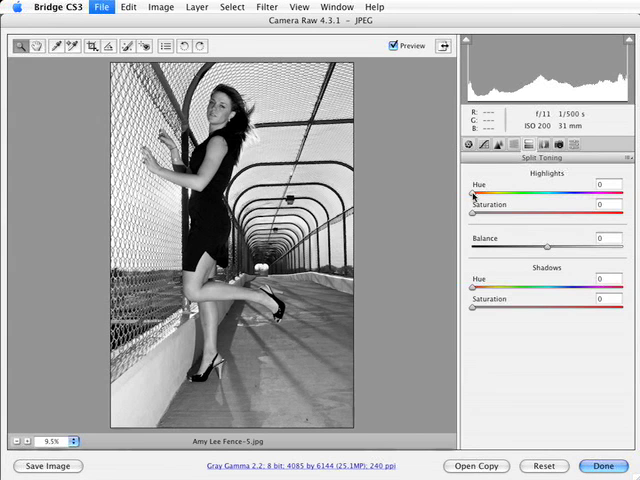
Set Split Toning Highlights Hue to 39 and Saturation to about 44
drag(474, 195, 480, 195)
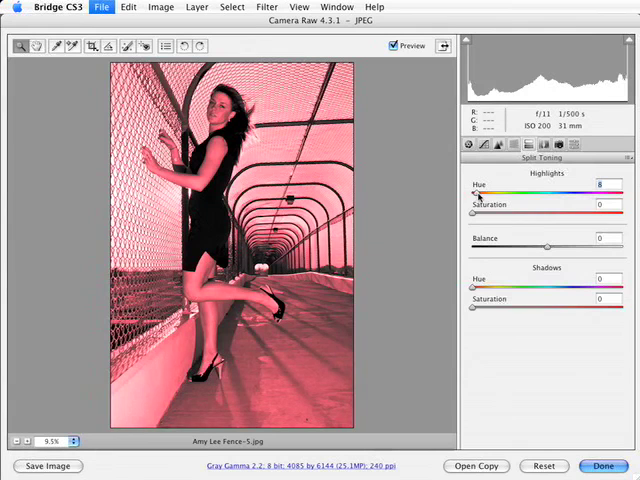
drag(476, 195, 492, 195)
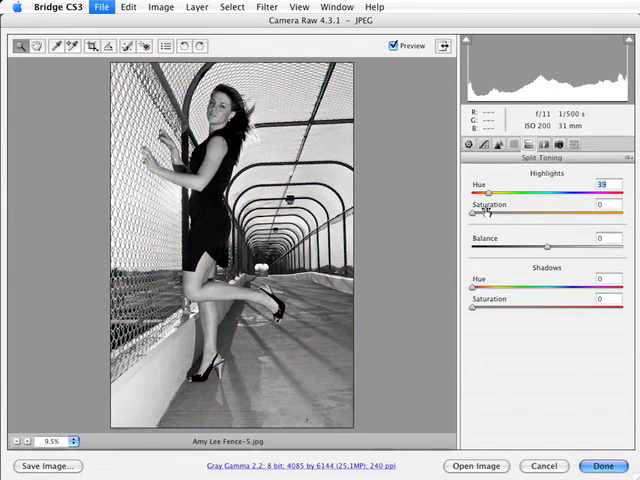
drag(473, 213, 510, 213)
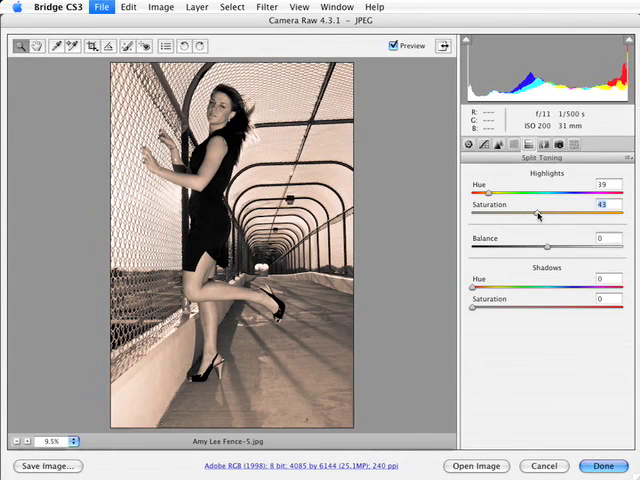
drag(537, 213, 541, 213)
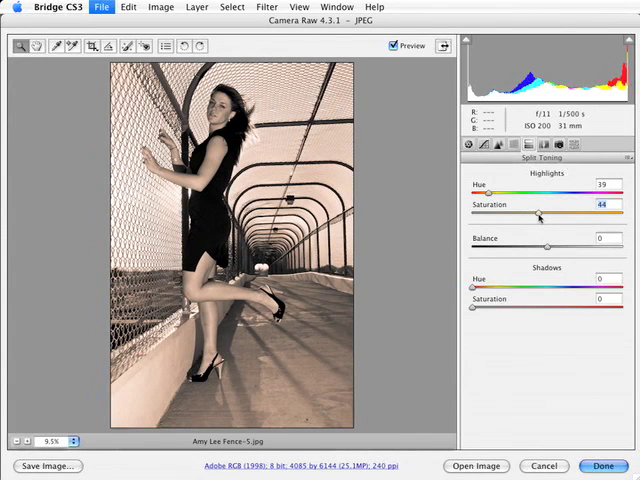
drag(535, 214, 540, 214)
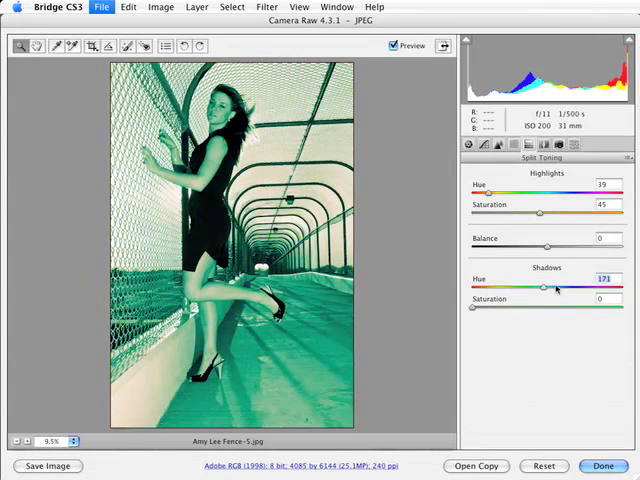
Set Split Toning Shadows Hue to 245 and Saturation to 52
drag(543, 289, 570, 289)
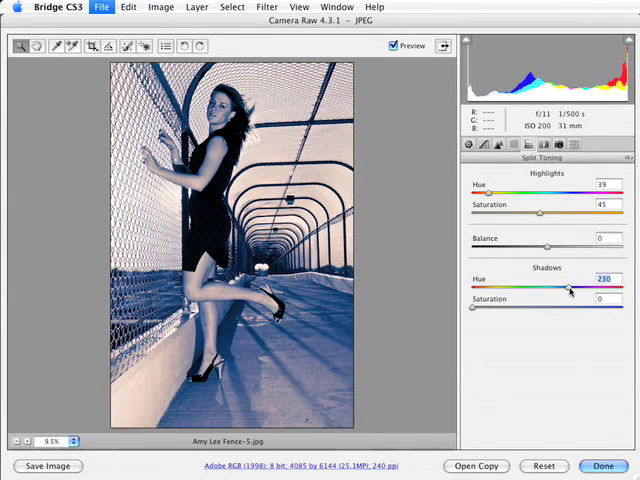
drag(568, 289, 576, 289)
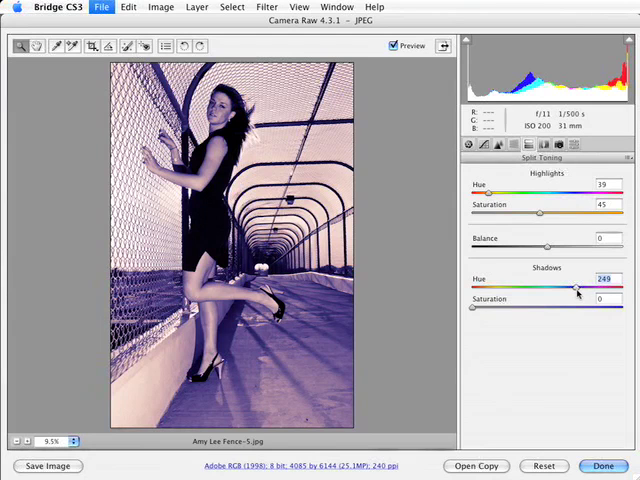
drag(578, 288, 573, 288)
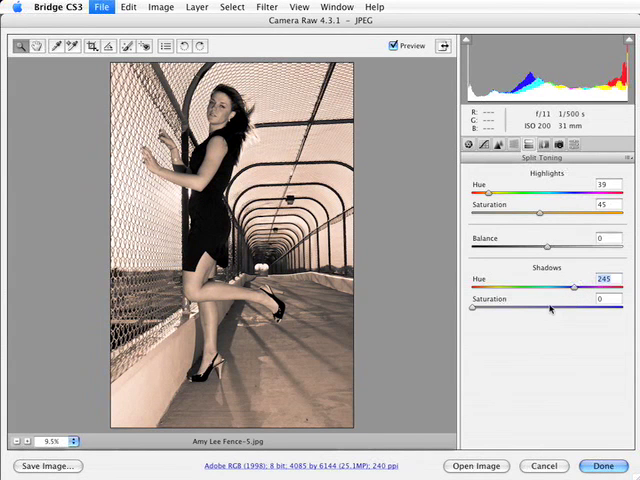
drag(474, 308, 498, 308)
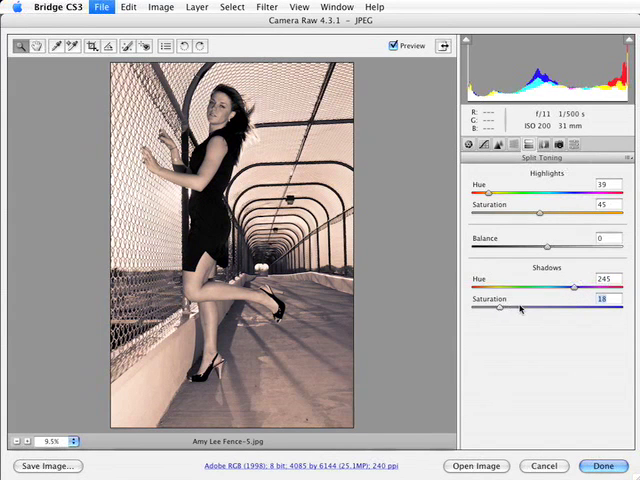
drag(498, 308, 556, 308)
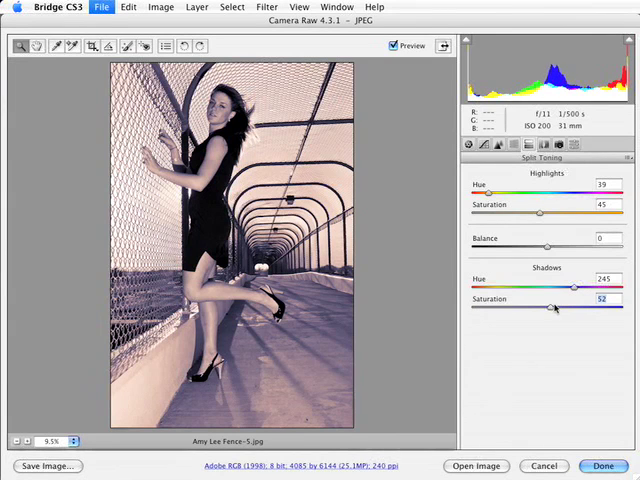